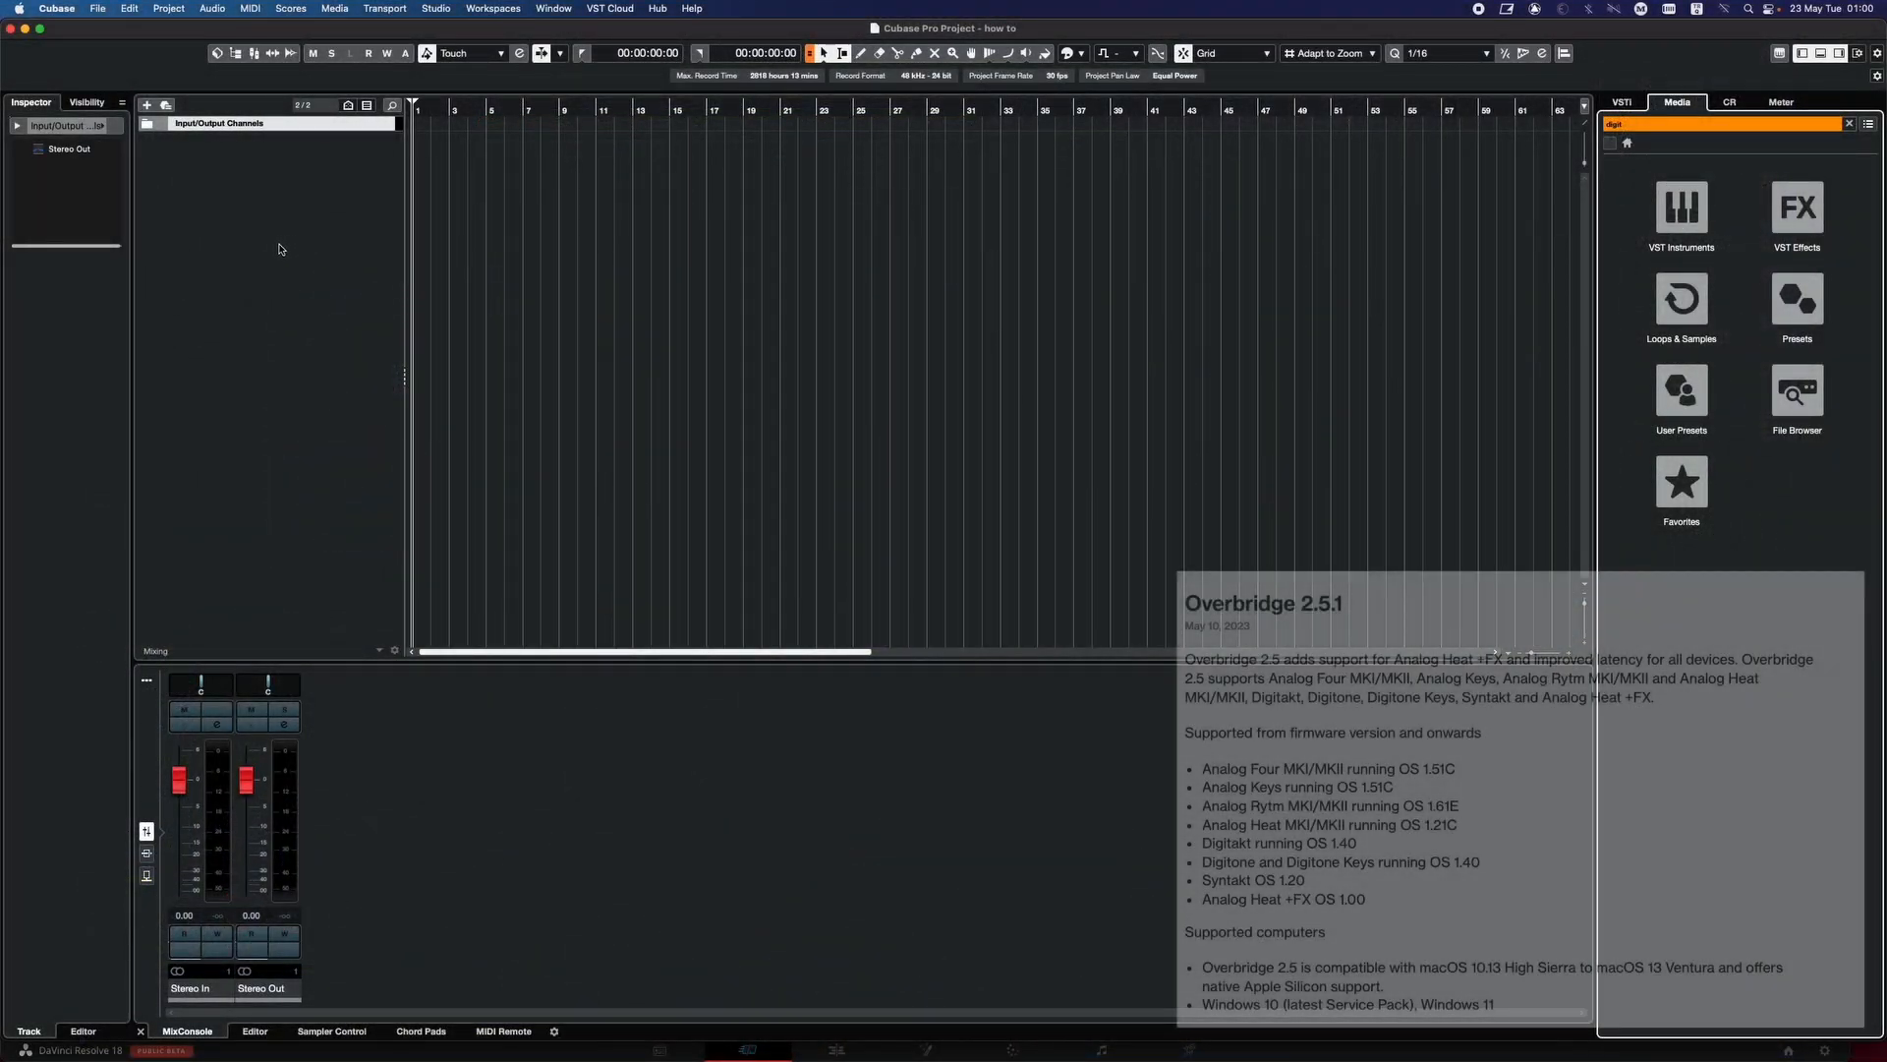
# Add an empty instrument track, Instrument Track 01, from the track list menu
pyautogui.rightClick(278, 249)
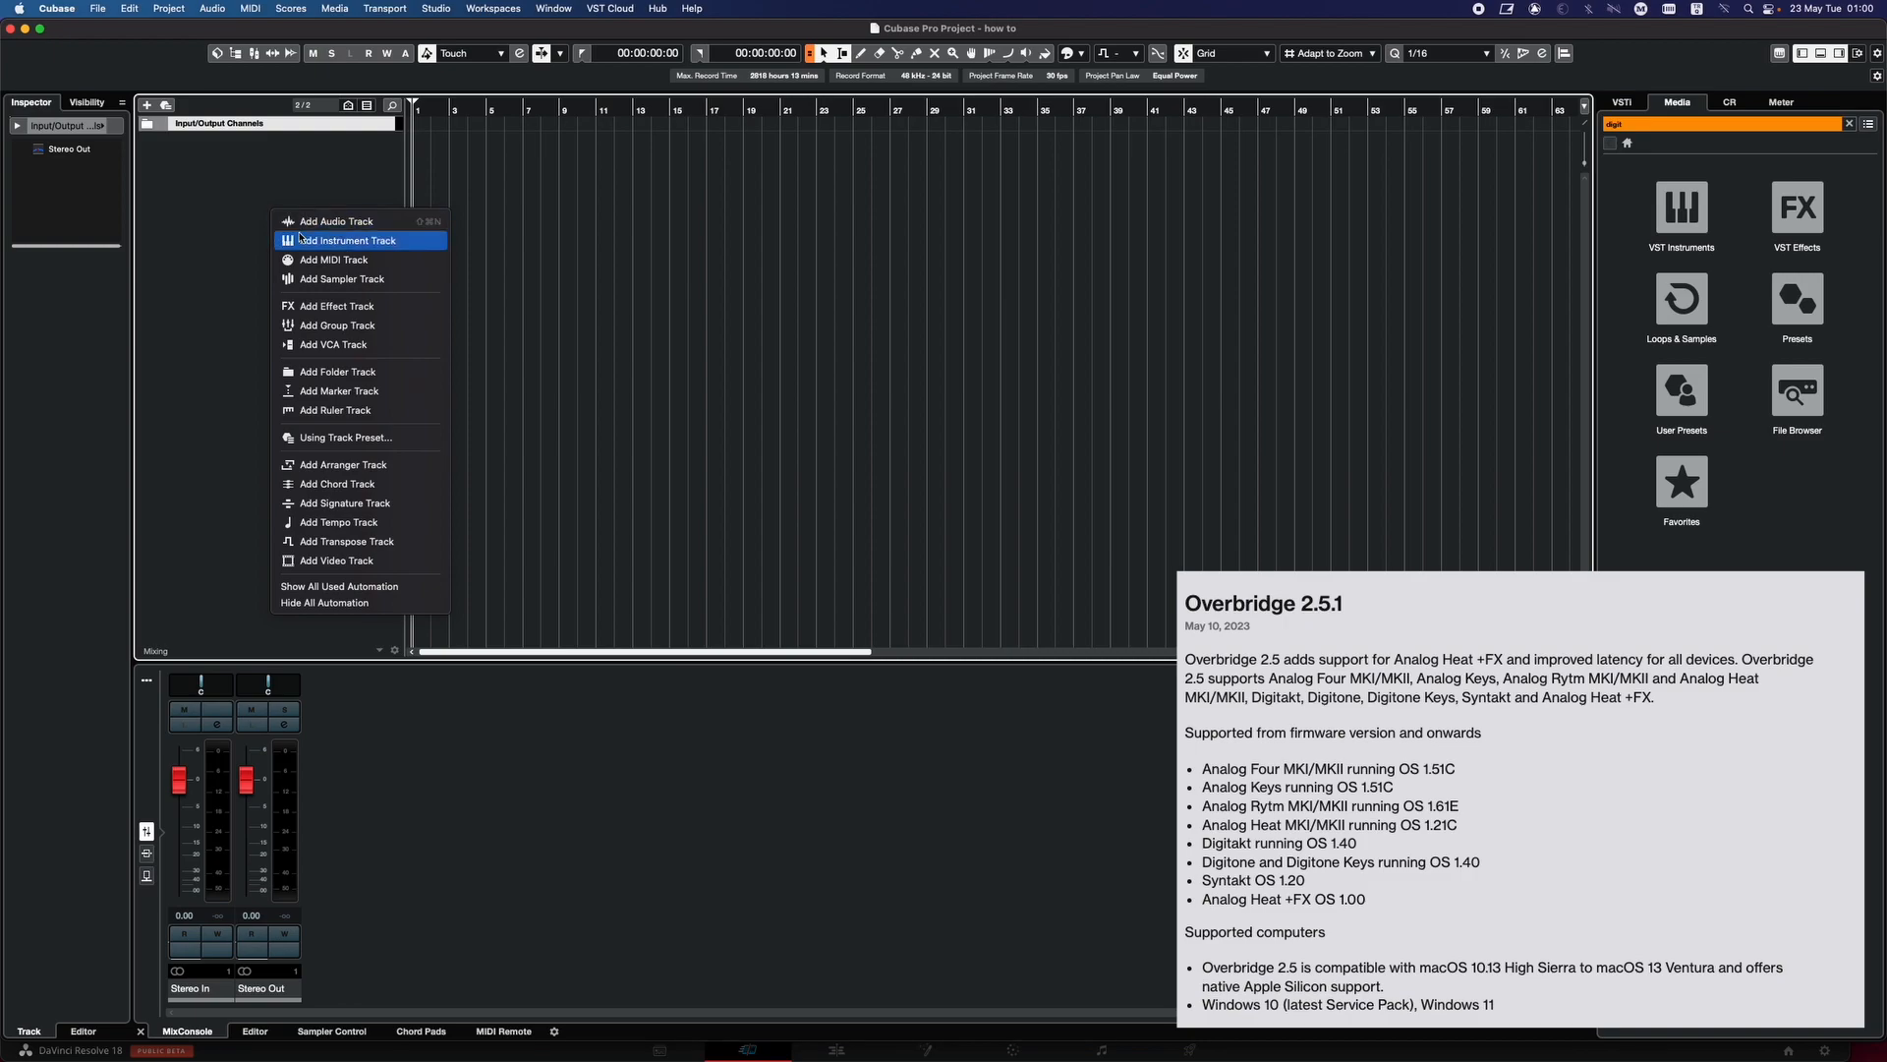
pyautogui.click(348, 240)
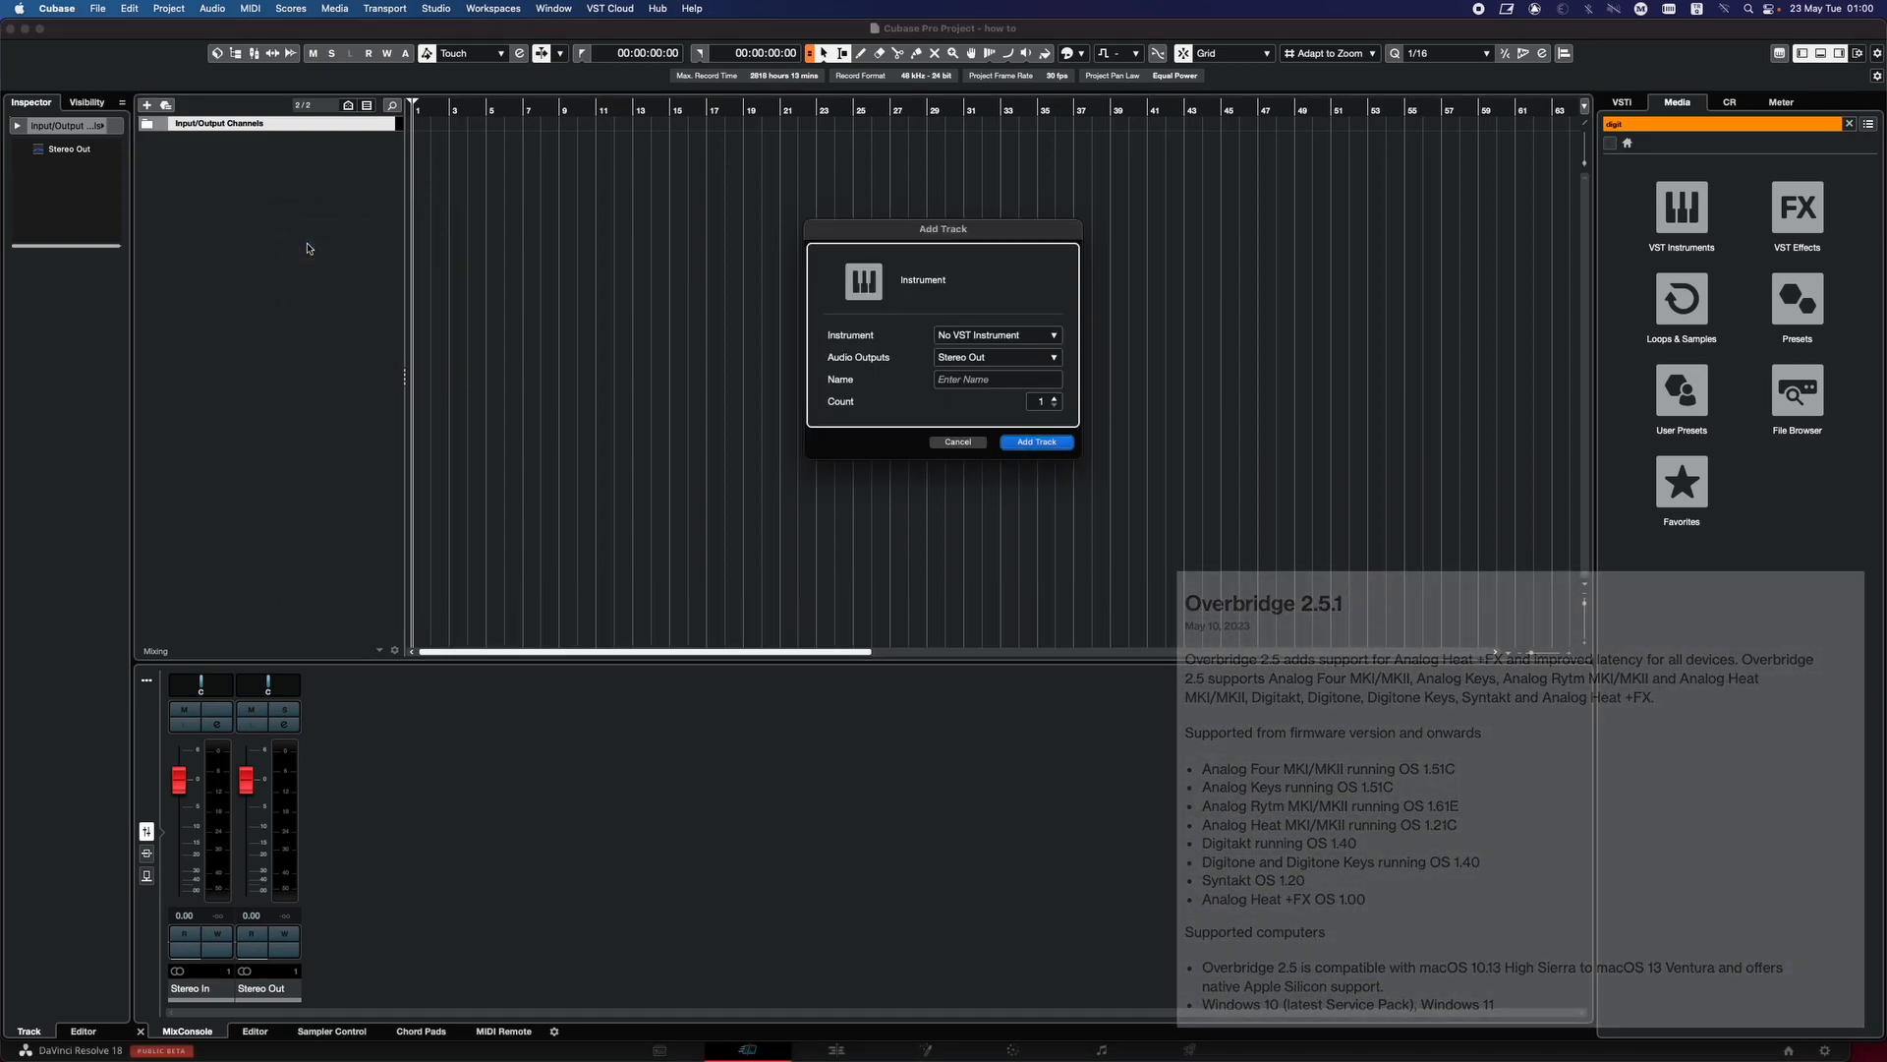
pyautogui.click(1033, 440)
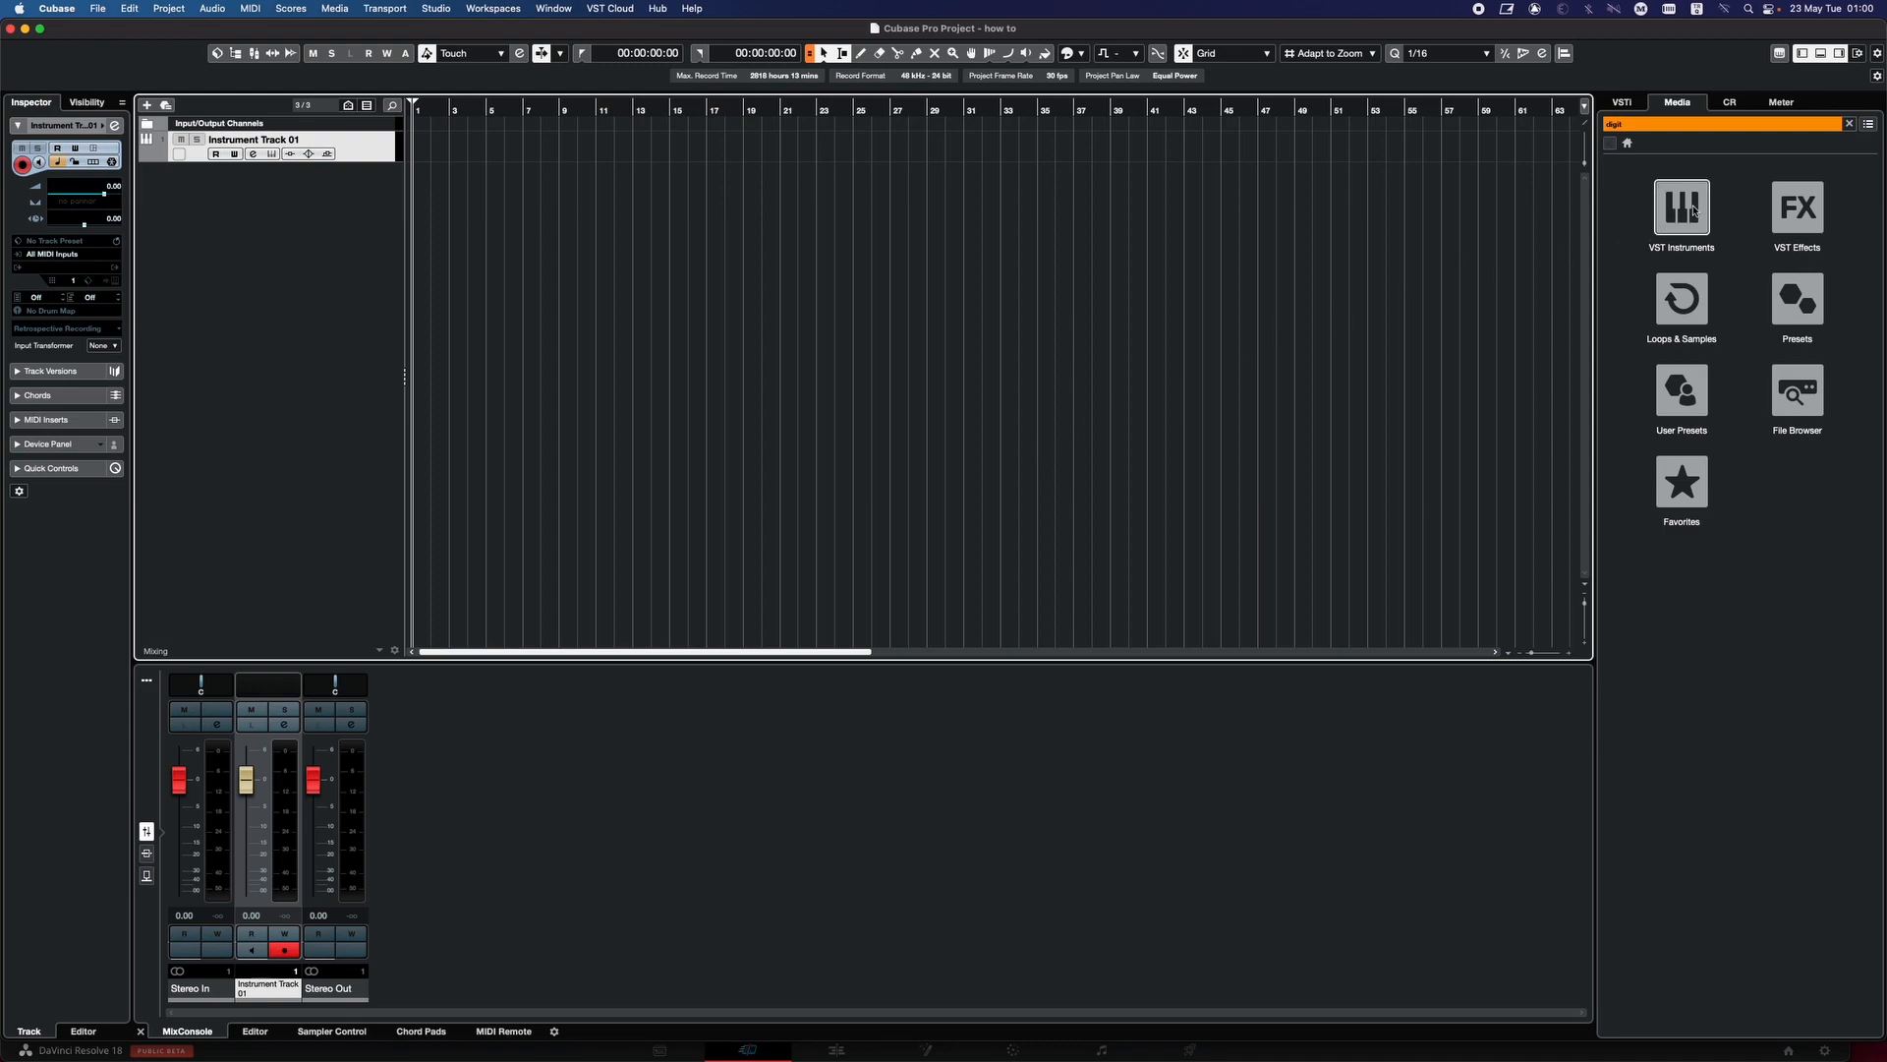
# Browse the VST Instruments list to load the Overbridge Digitone plugin
pyautogui.click(1680, 205)
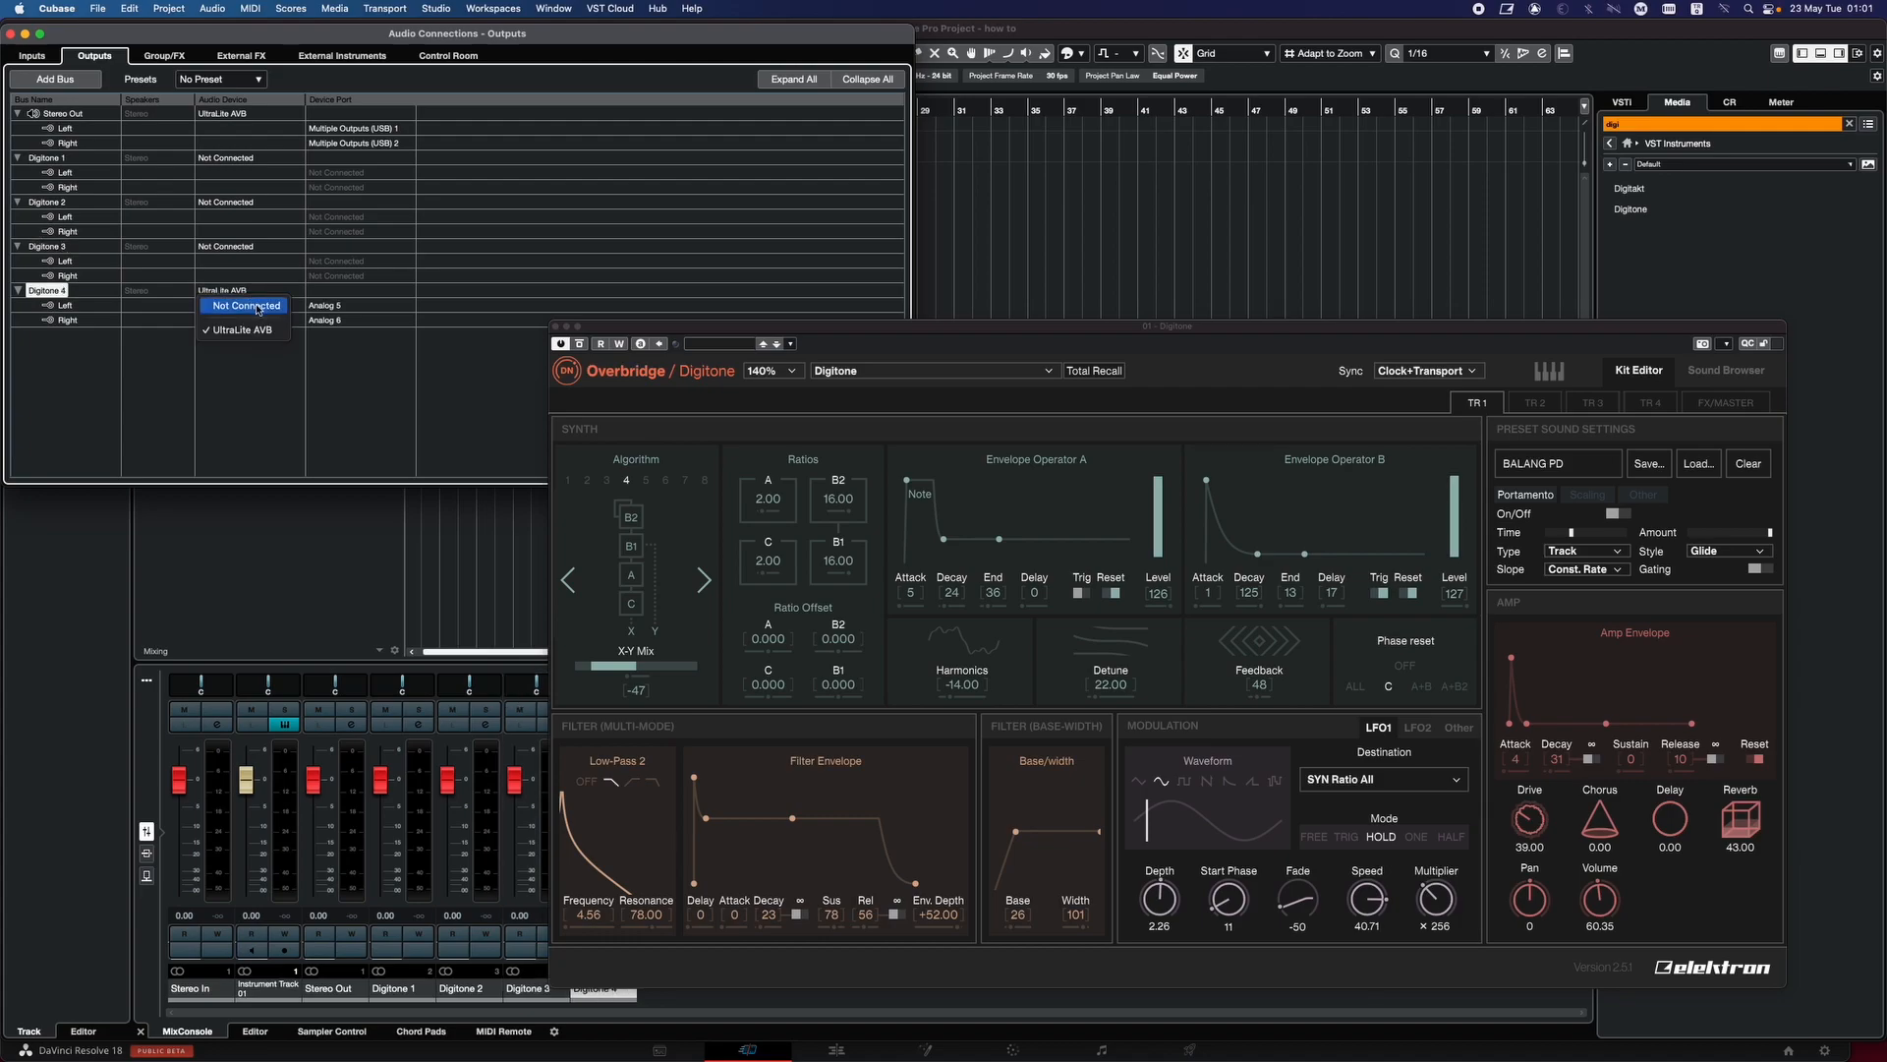
# Route the Digitone 4 output bus to the UltraLite AVB and close Audio Connections
pyautogui.click(244, 305)
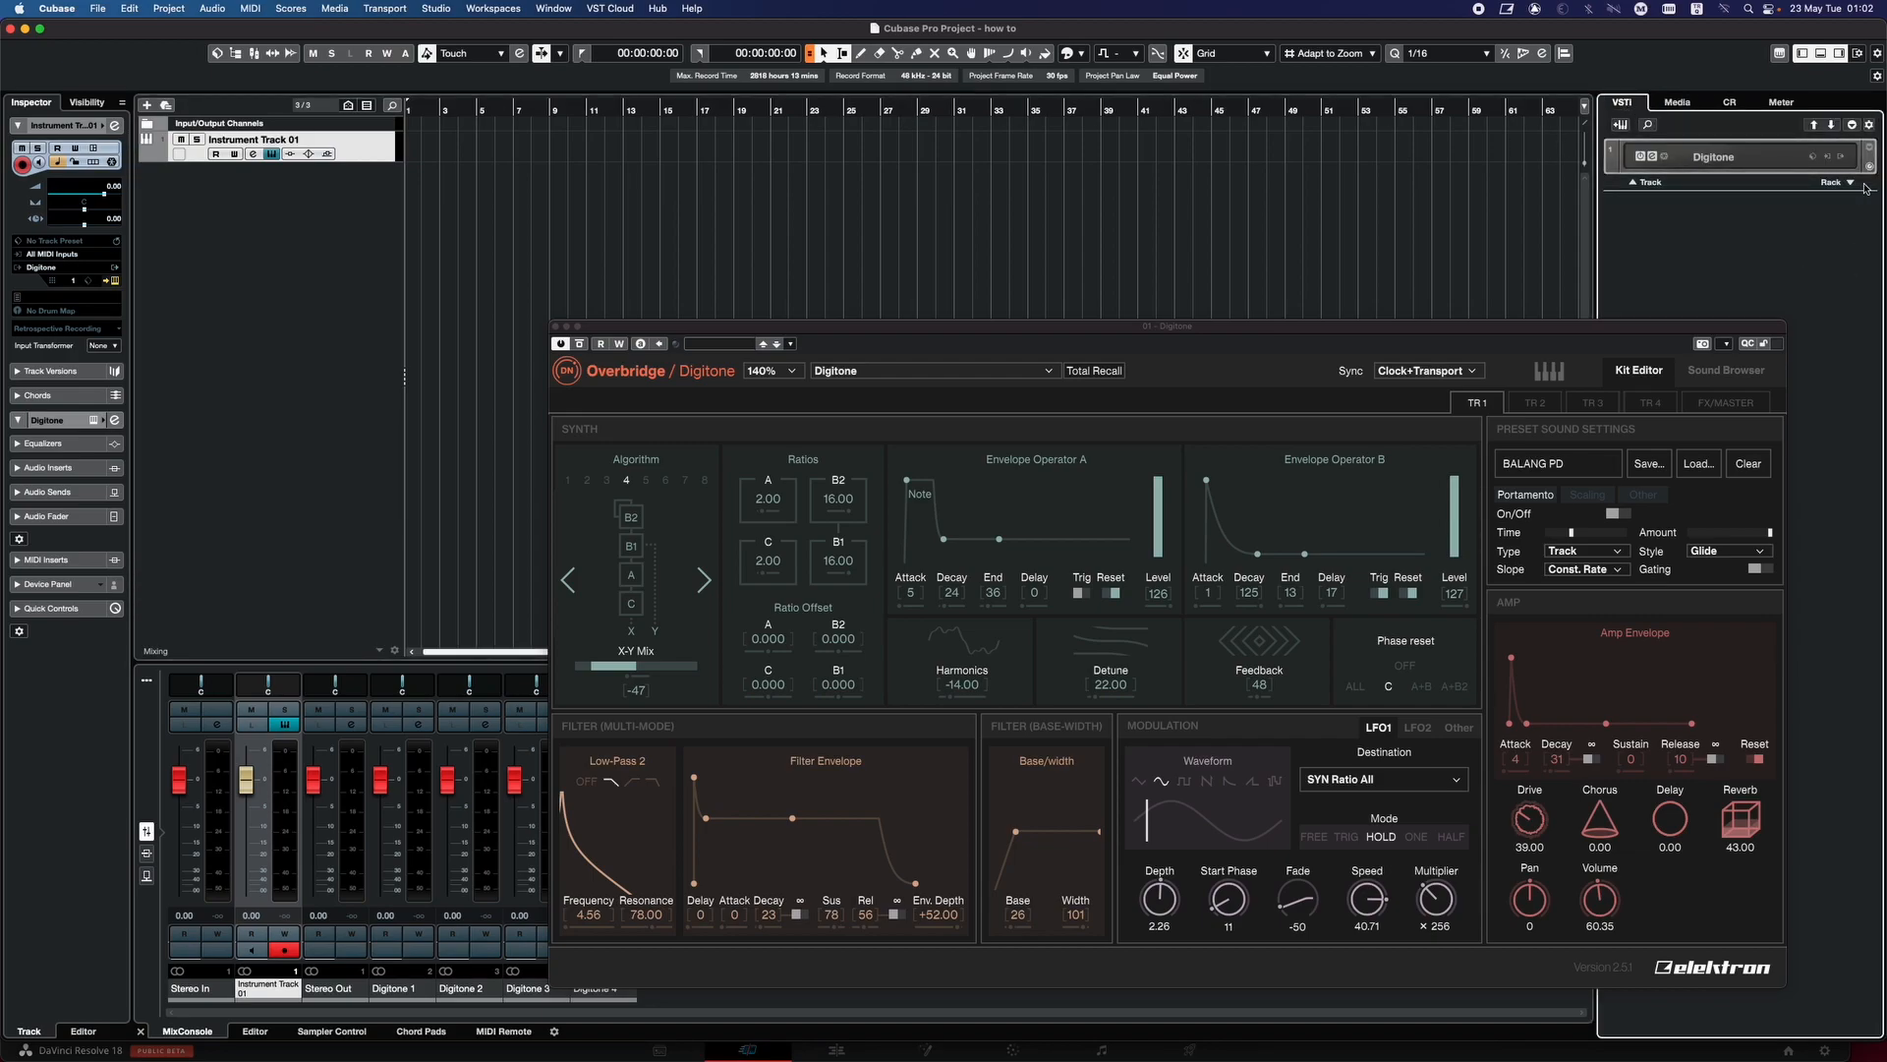
pyautogui.click(1849, 183)
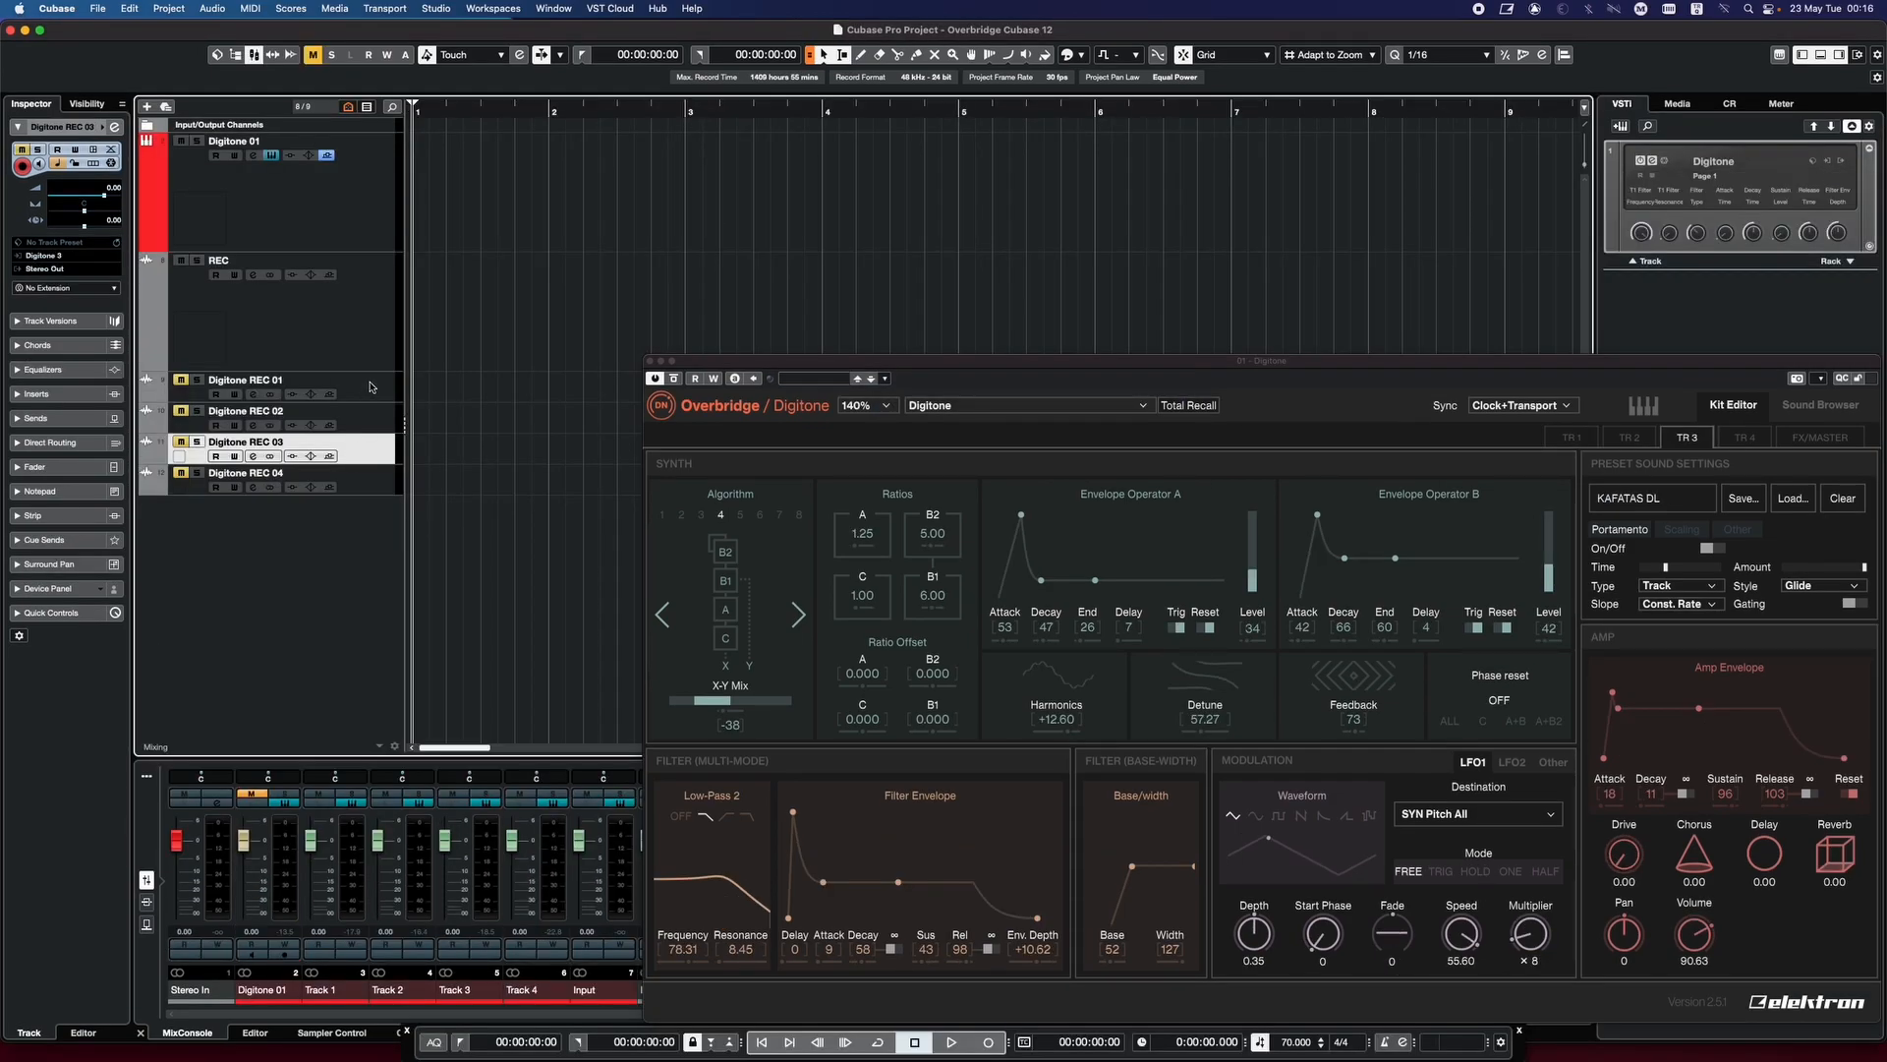
# Give the Digitone REC 01 track a new colour from the Inspector palette
pyautogui.click(246, 380)
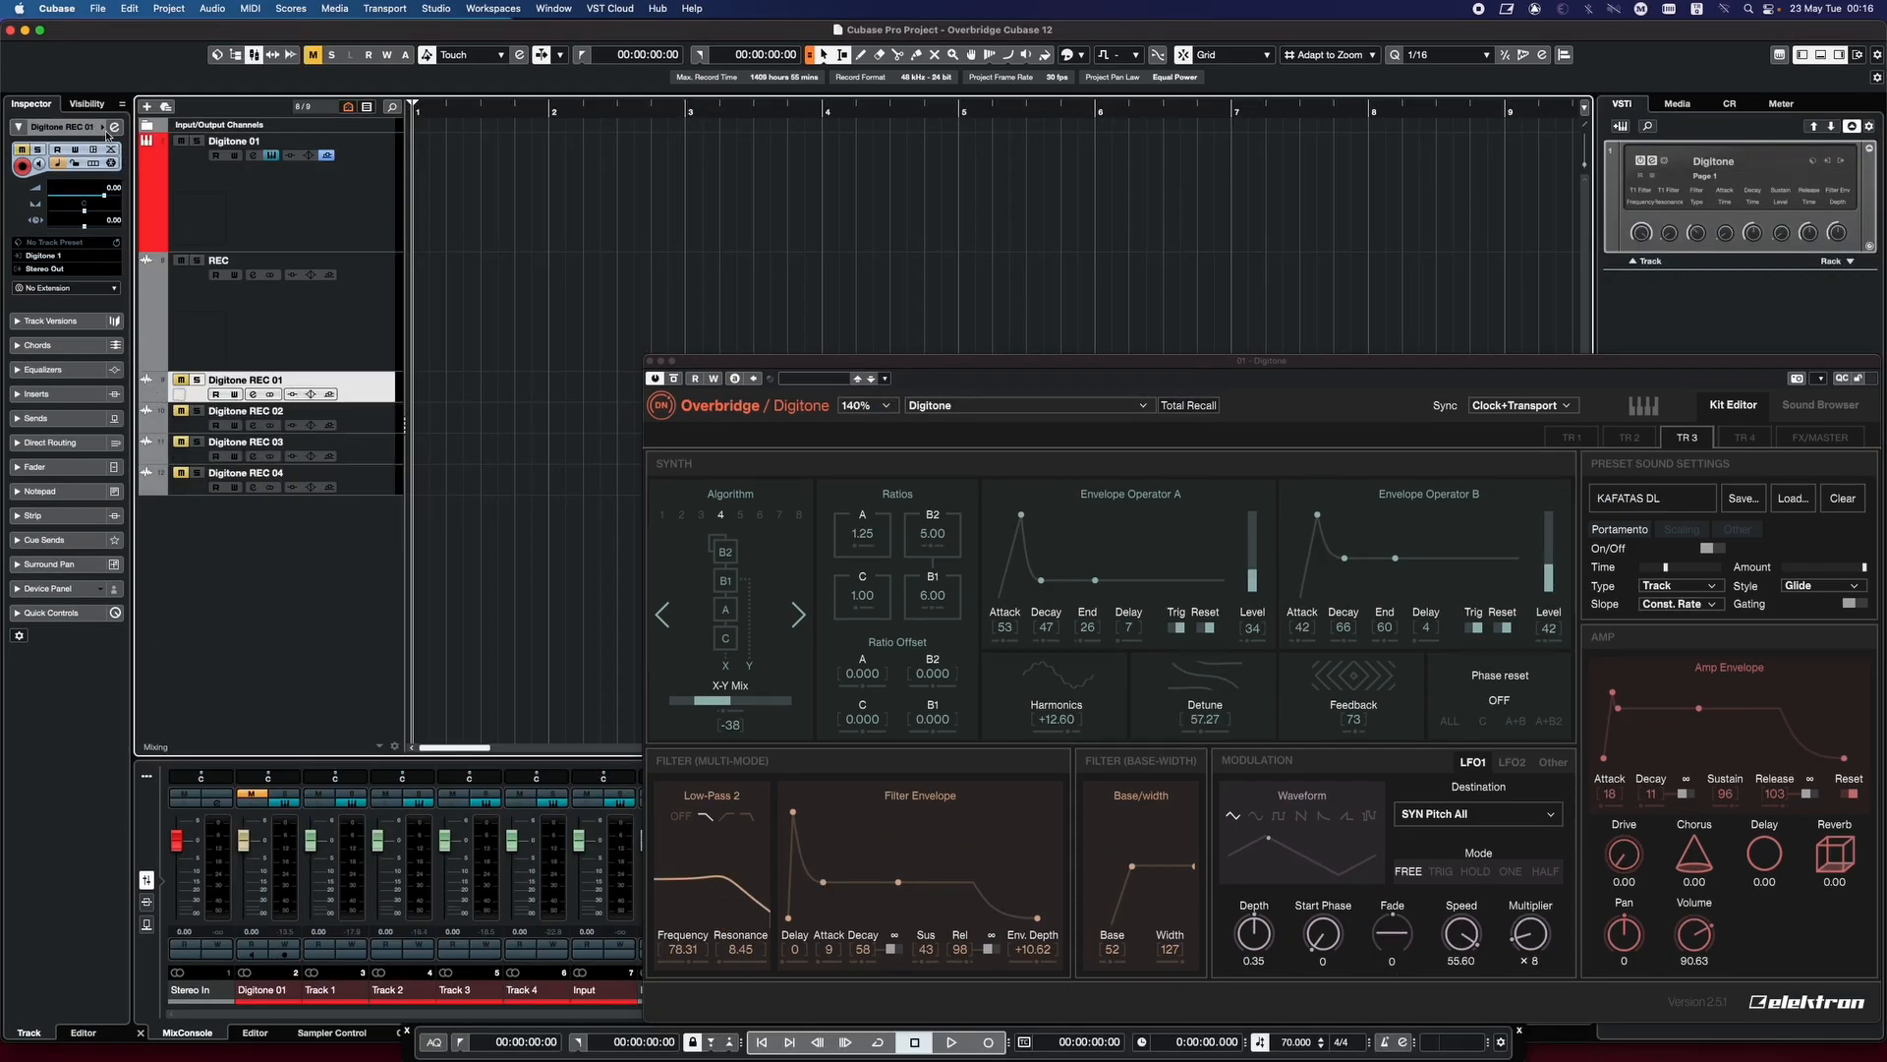
pyautogui.click(81, 164)
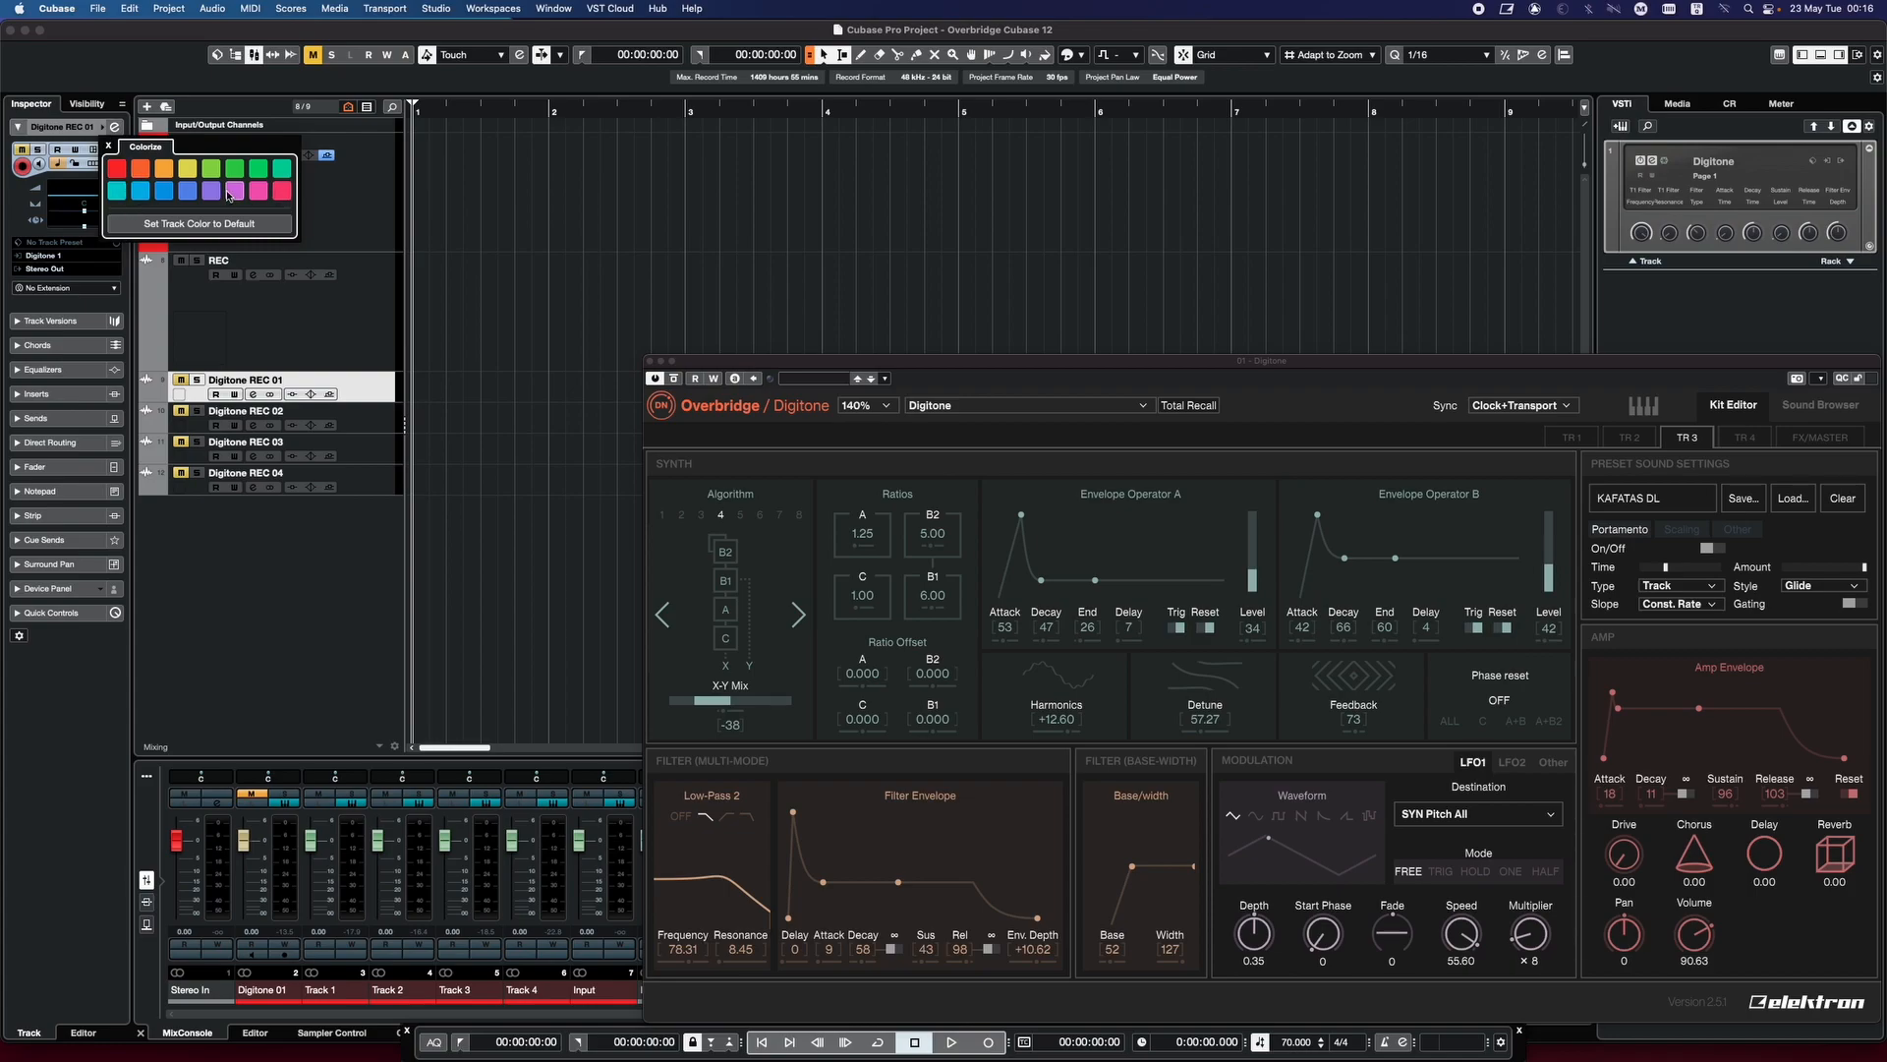
pyautogui.click(232, 192)
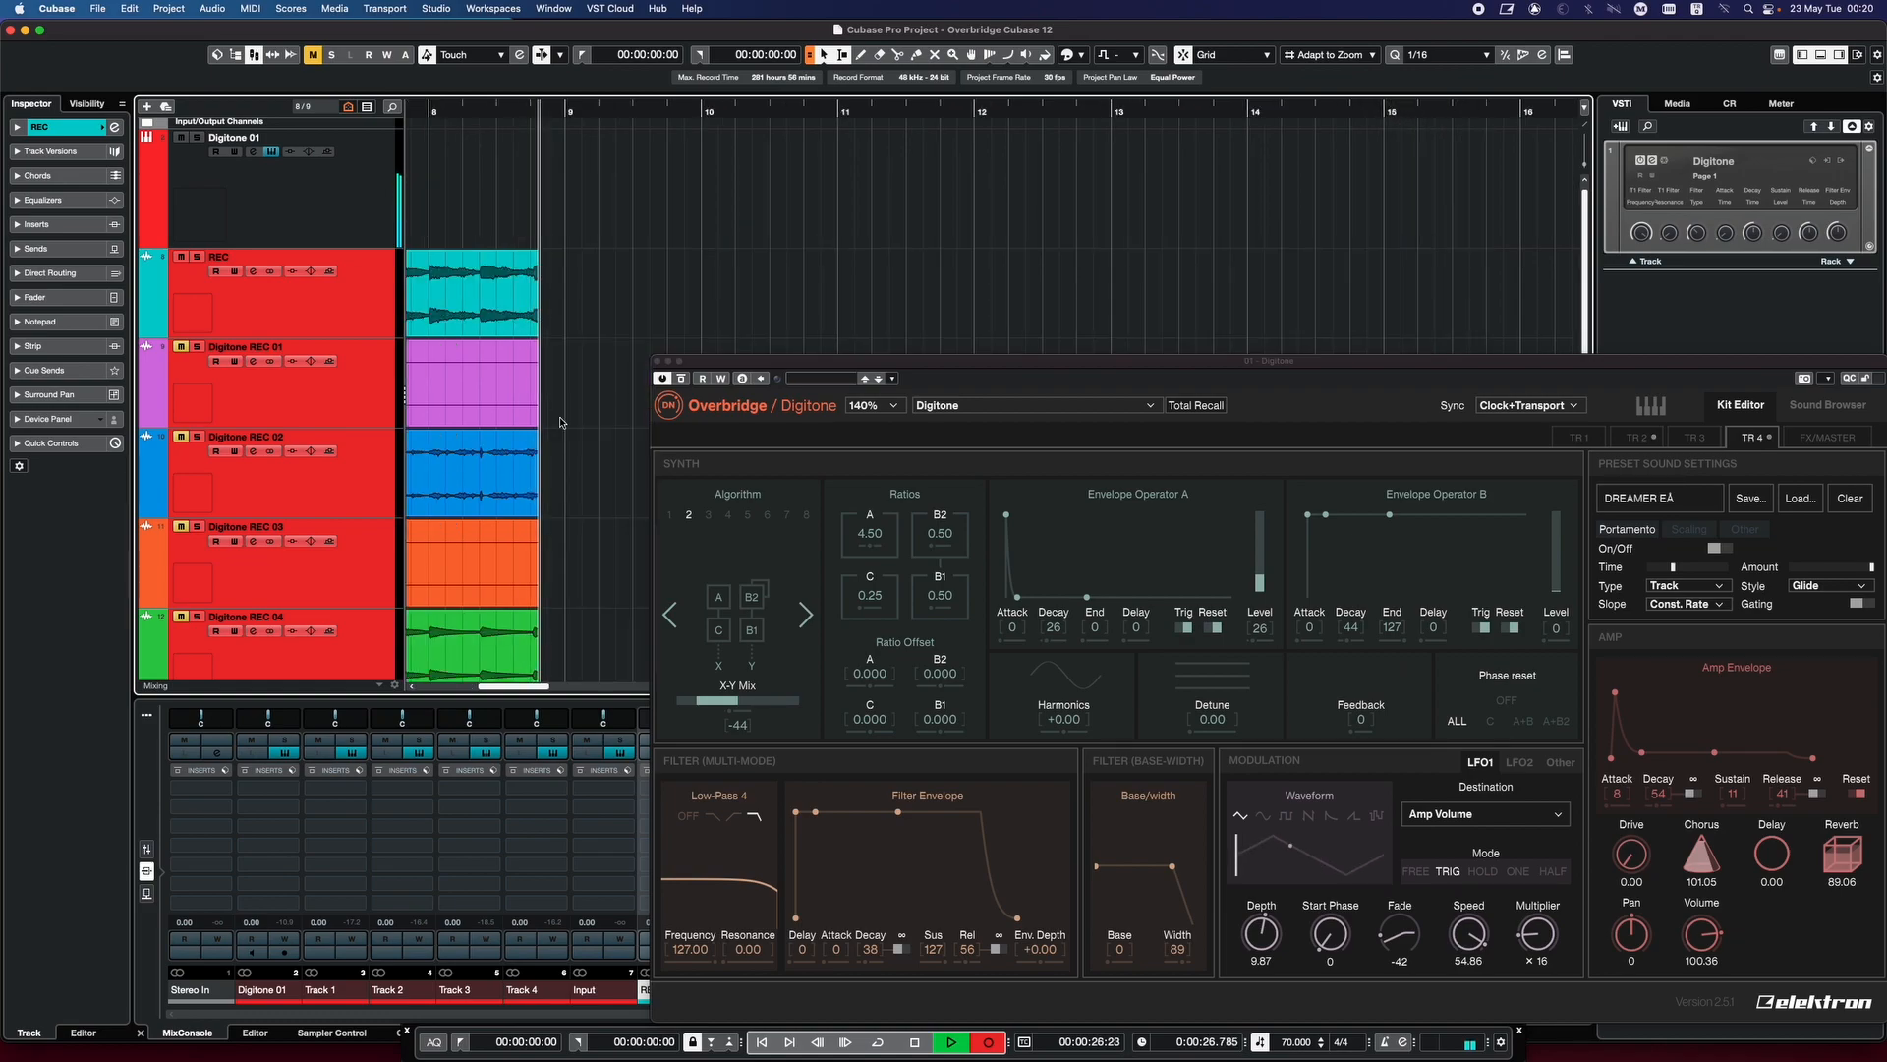
# Discard the first take, record a new Digitone take, and switch the plugin to TR 4
pyautogui.click(1578, 436)
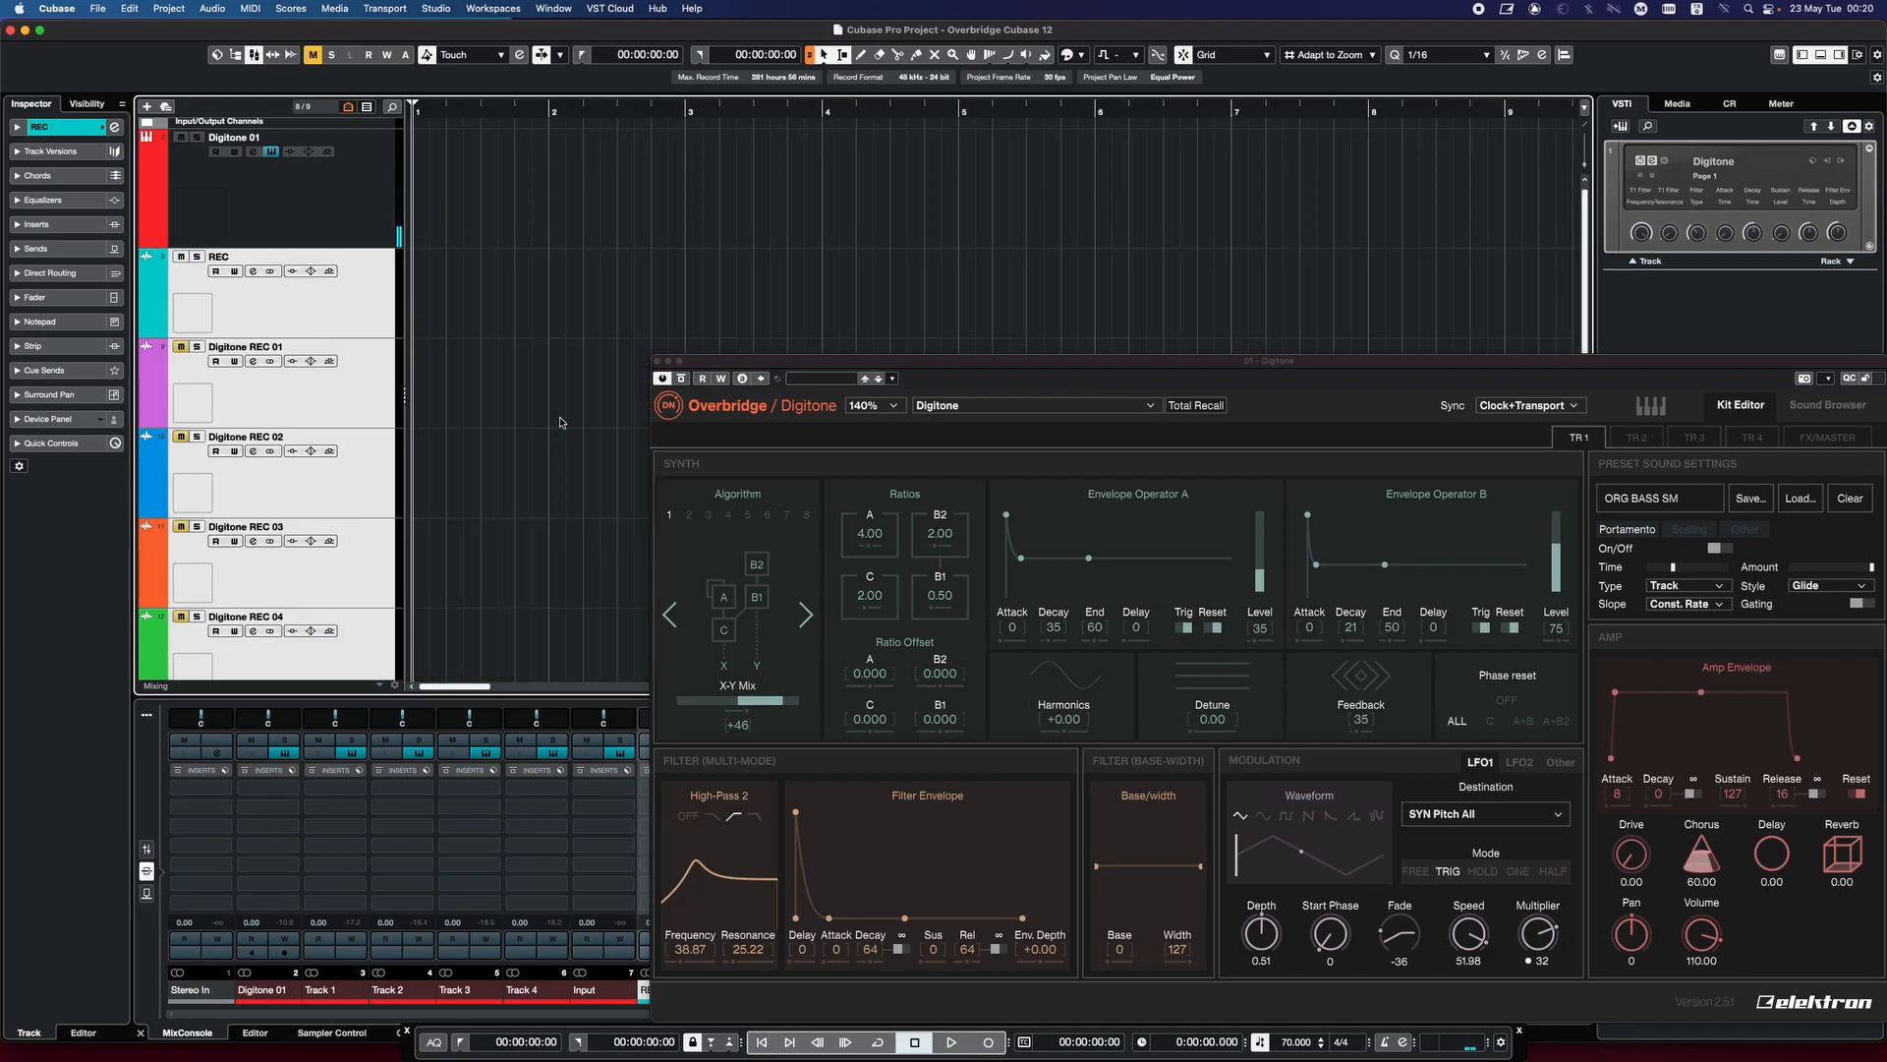
pyautogui.click(951, 1041)
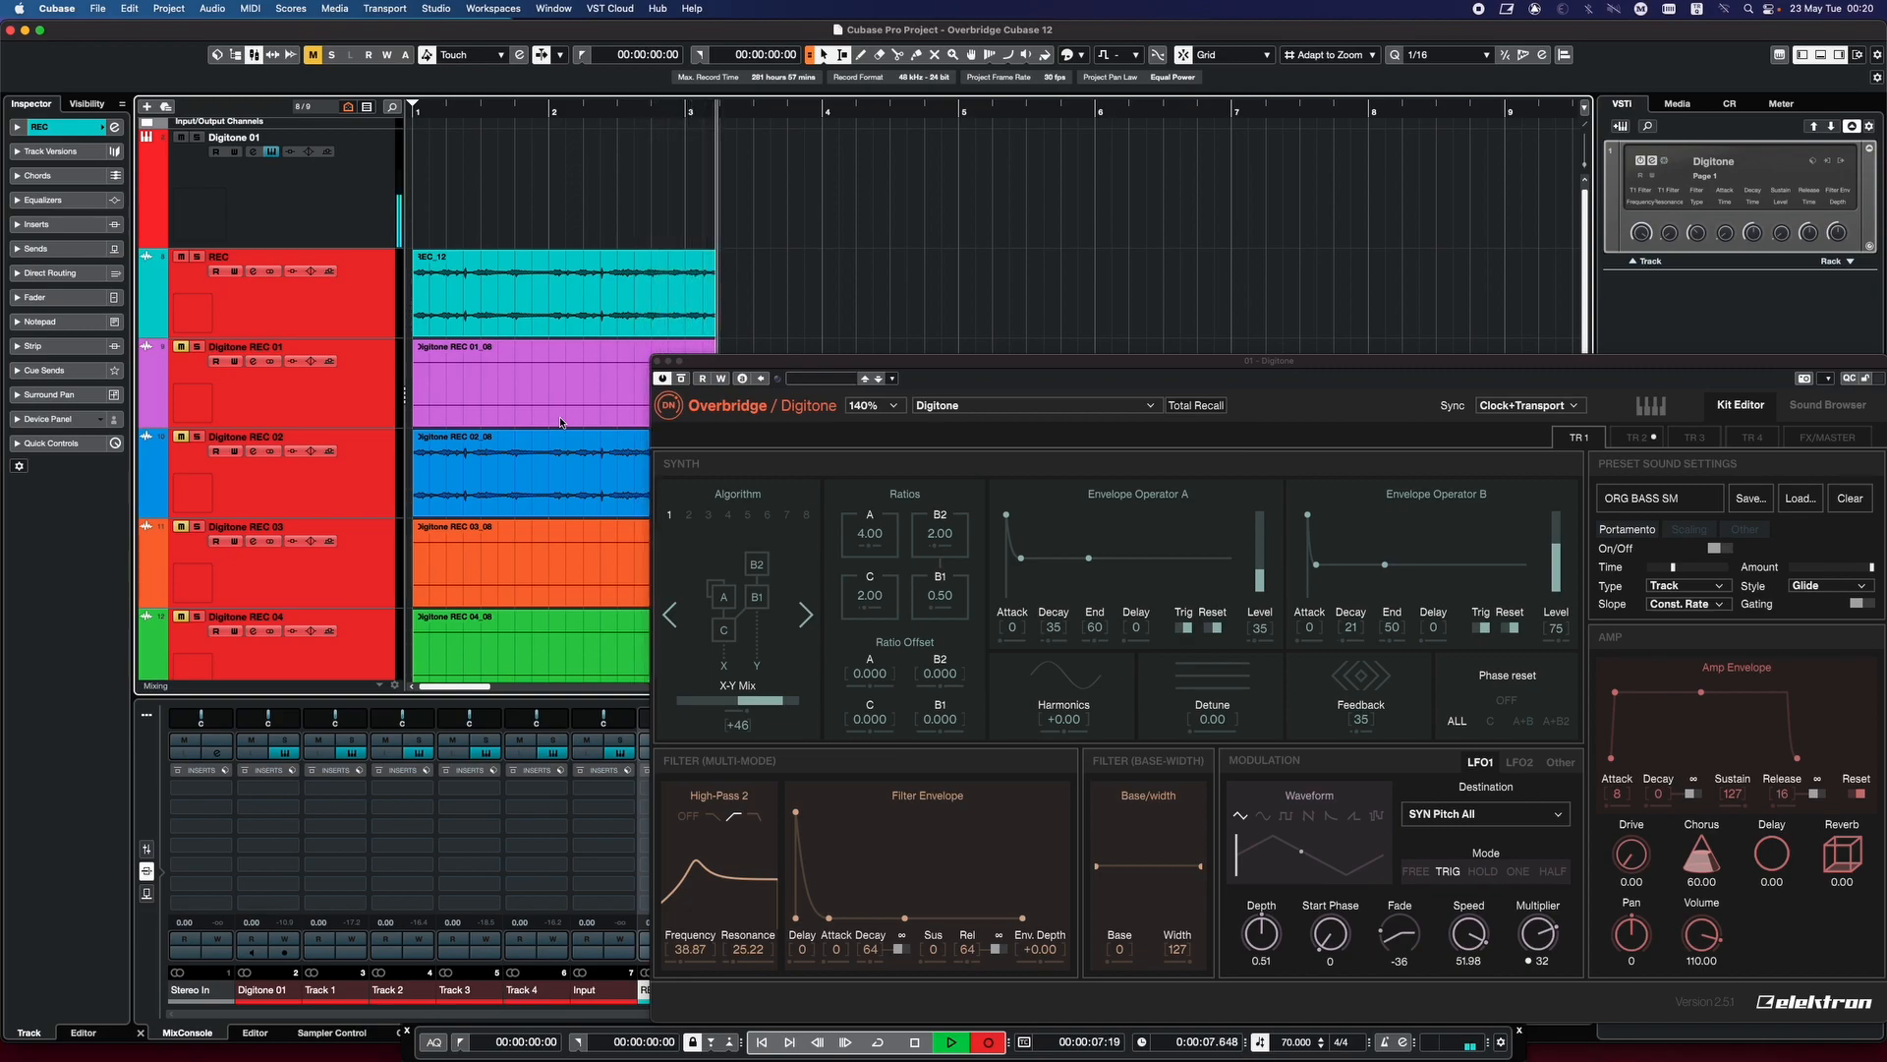
pyautogui.click(1751, 436)
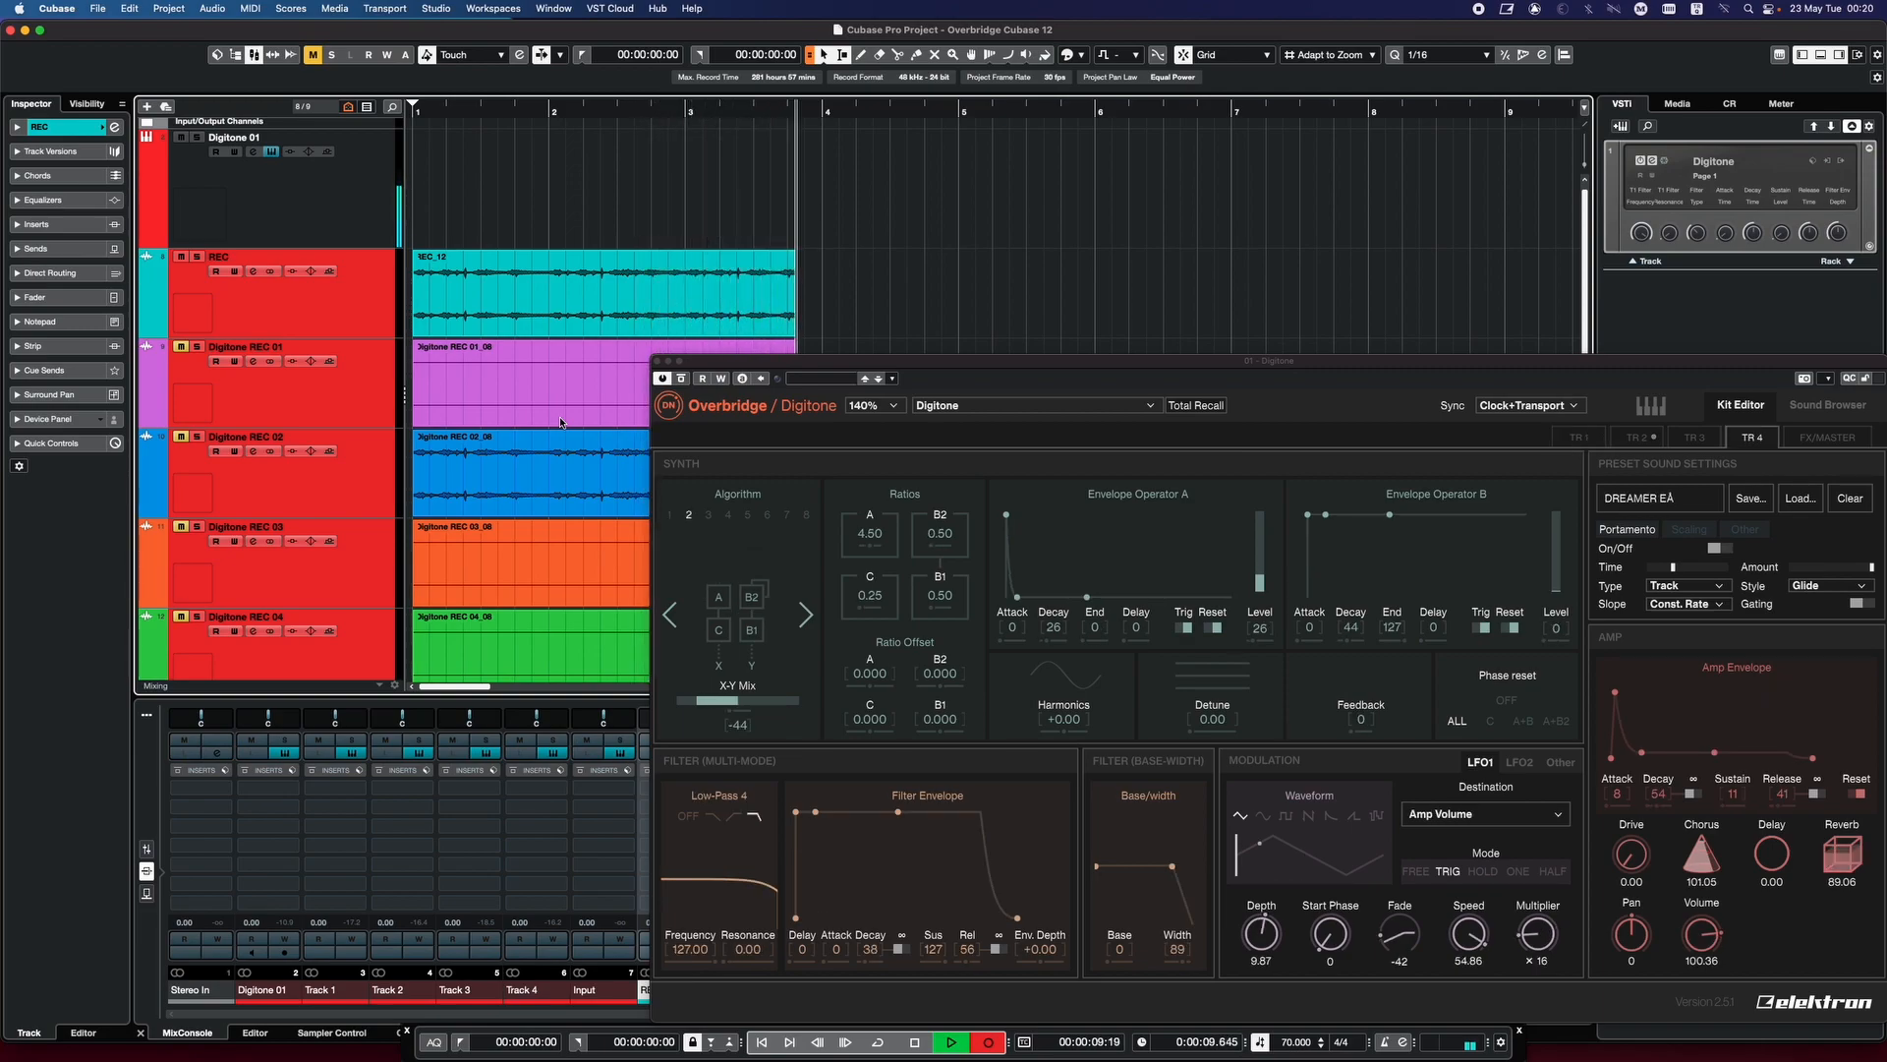